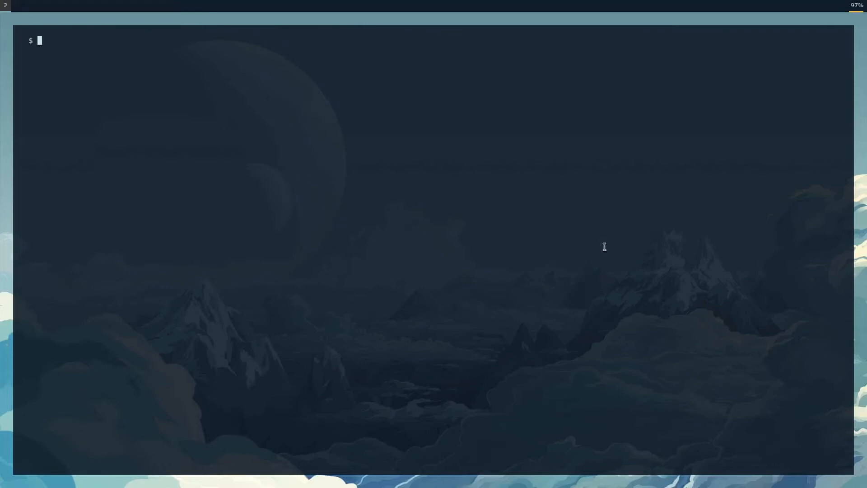
Bring up dmenu's program list and begin typing 'obs' to filter it.
key(Tab)
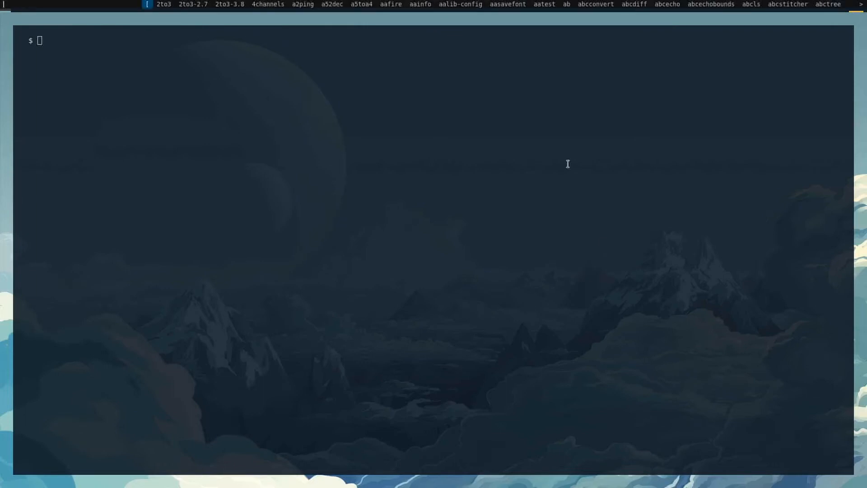
text(obs)
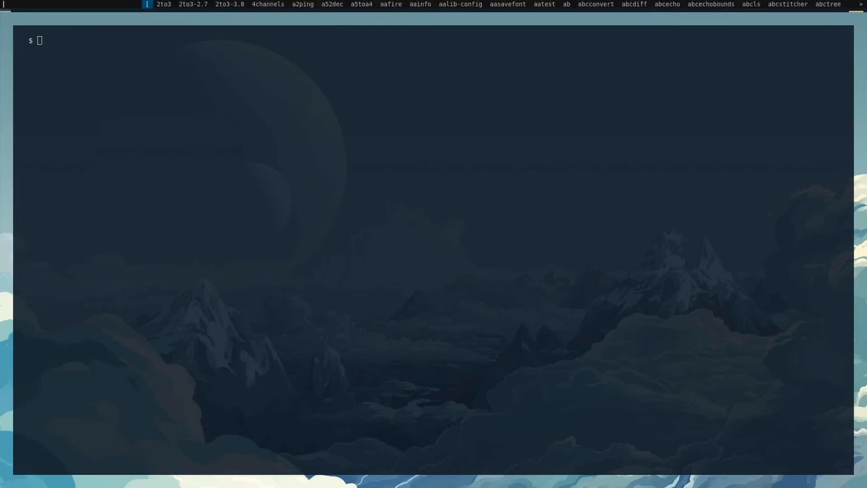
mouse_move(637, 56)
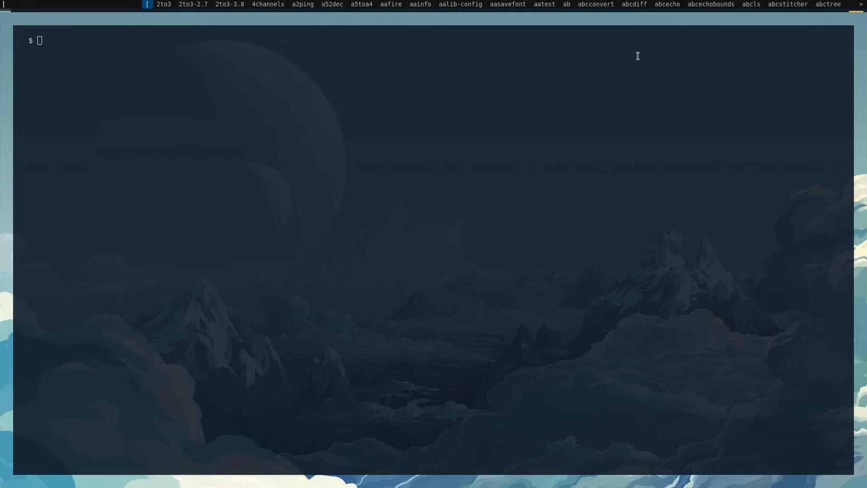
Run bare dmenu from the shell and cancel it with Ctrl+C.
text(dem)
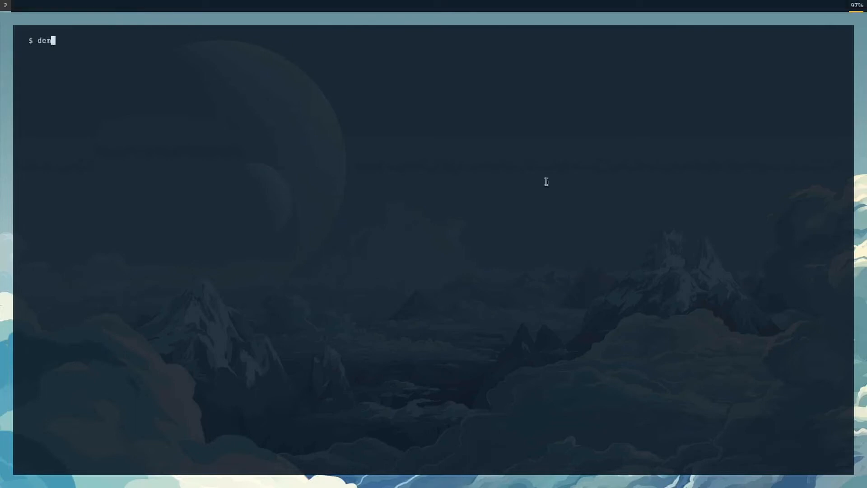
text(nu)
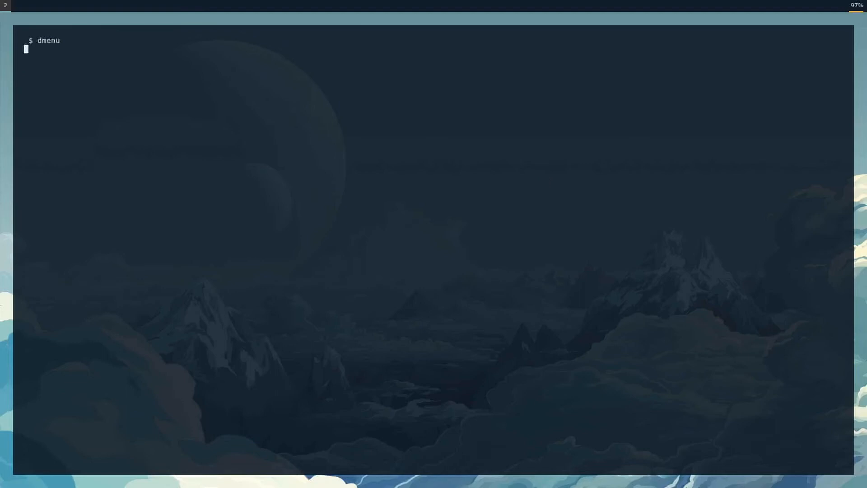
key(ctrl+c)
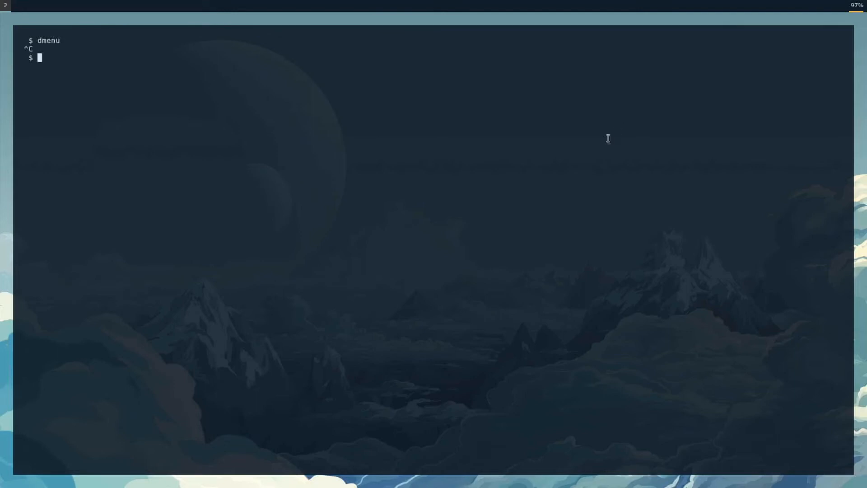
Show the tldr page for dmenu with its piping and echo usage examples.
text(tldr dem)
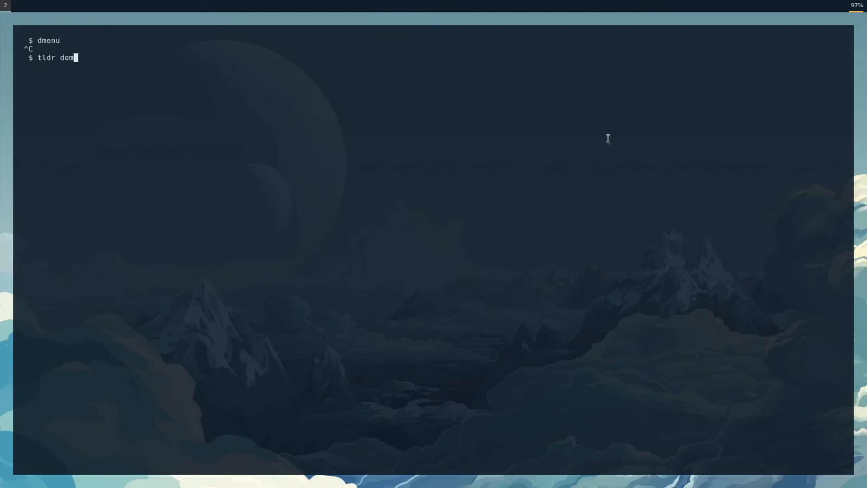
key(Return)
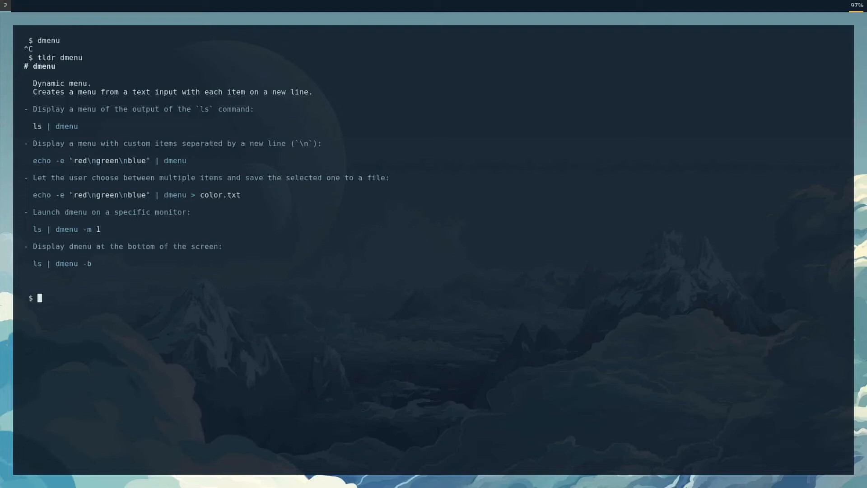
text(pi)
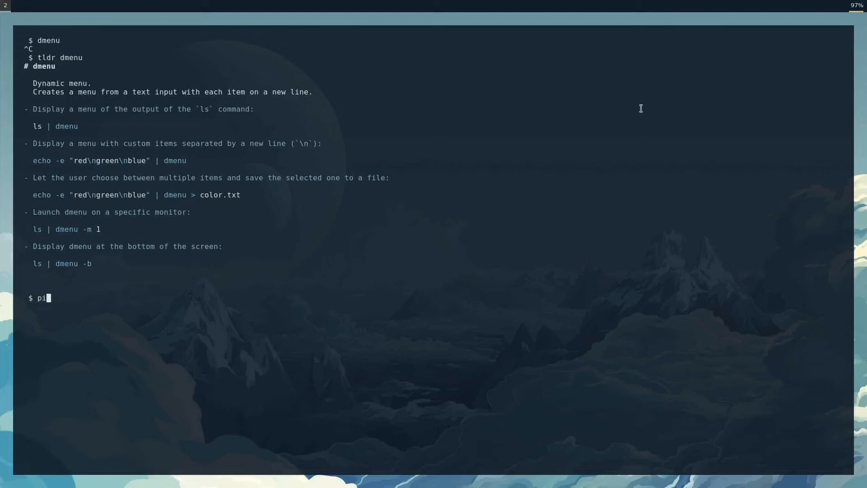
Locate the dmenu_run launcher binding in the i3 config and run dmenu_run in a side terminal.
key(Return)
text(/dmen)
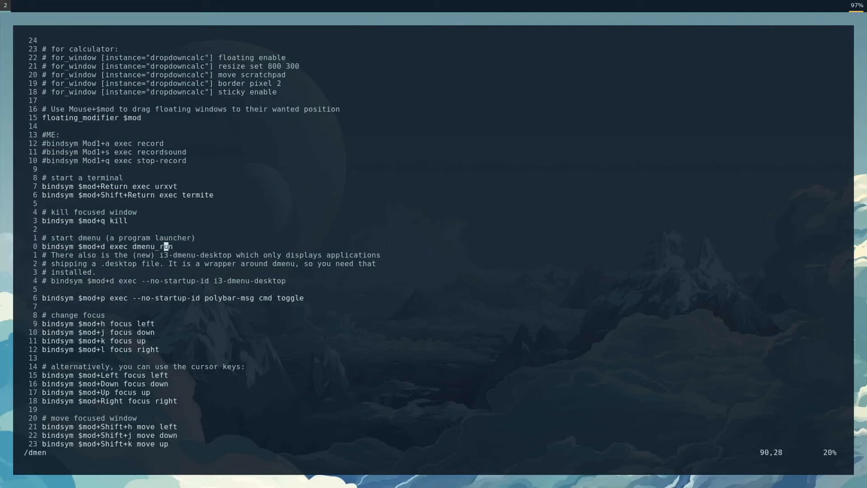
key(Return)
text(dmenu)
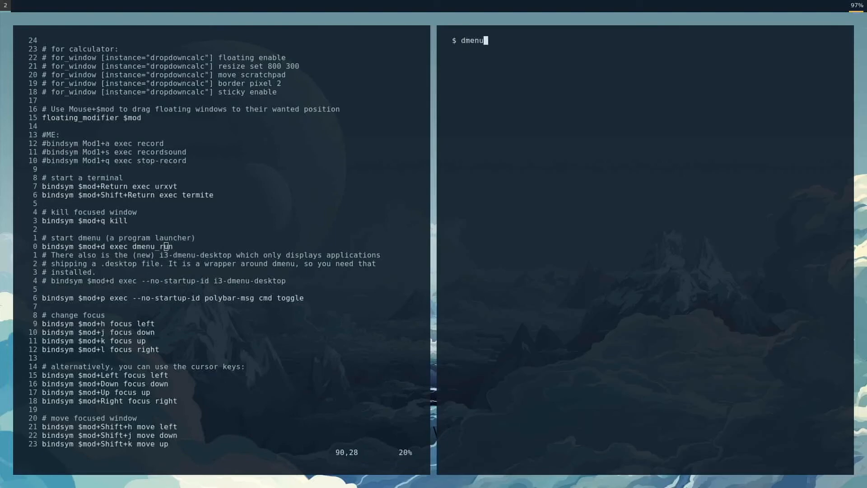
text(_run)
key(Return)
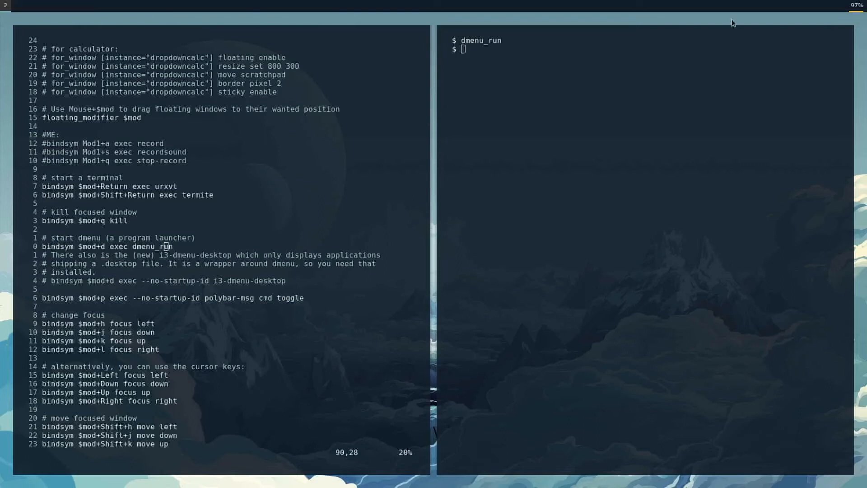
mouse_move(637, 74)
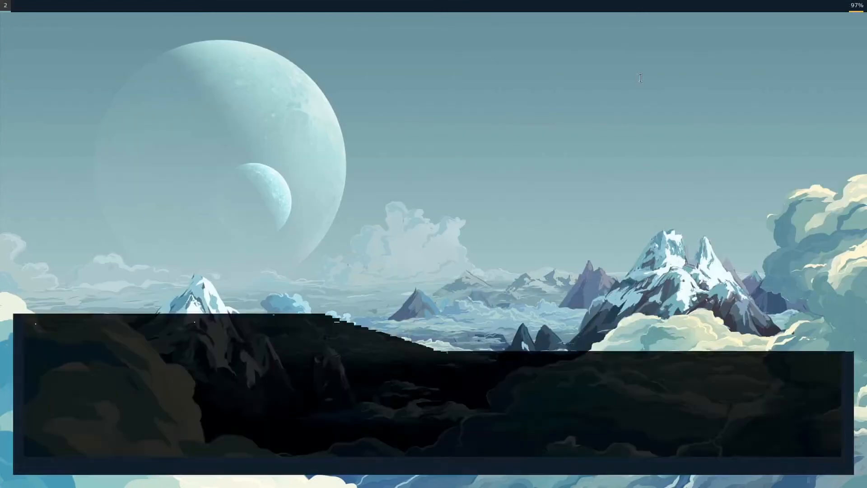
List /usr/local/bin in detail with ls -l and start opening the screenshot script in vim.
text(lks)
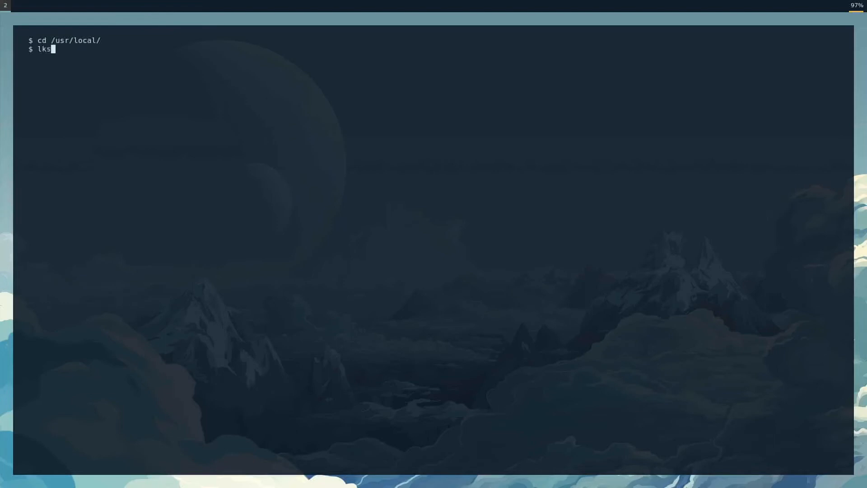
key(Return)
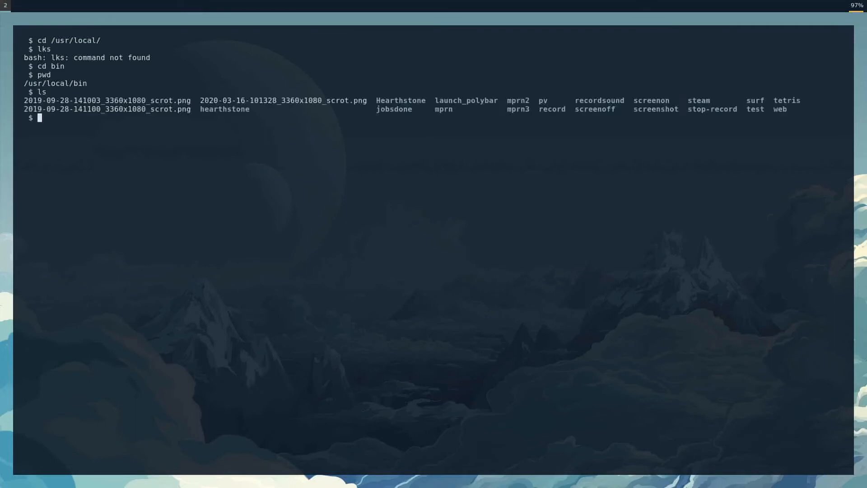
text(ls -l)
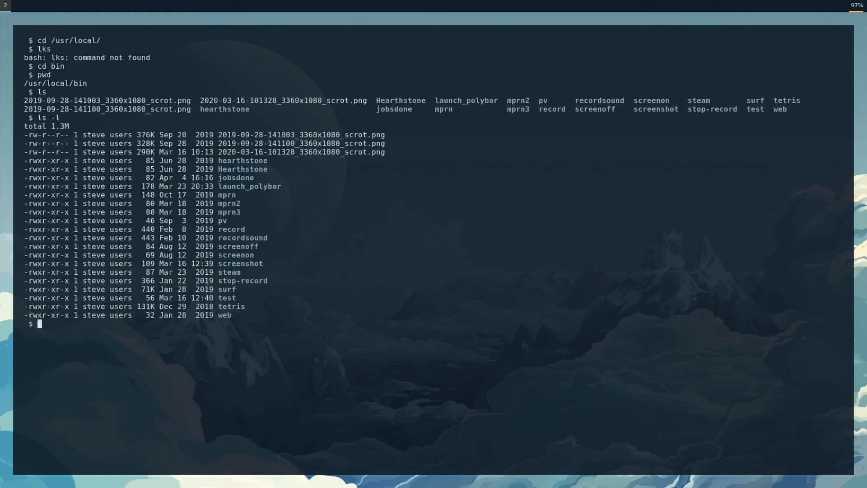
text(vim sc)
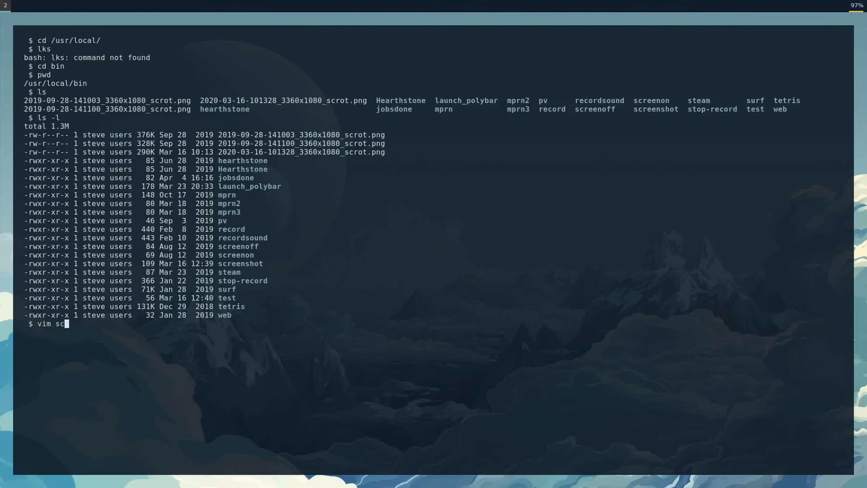
text(eens)
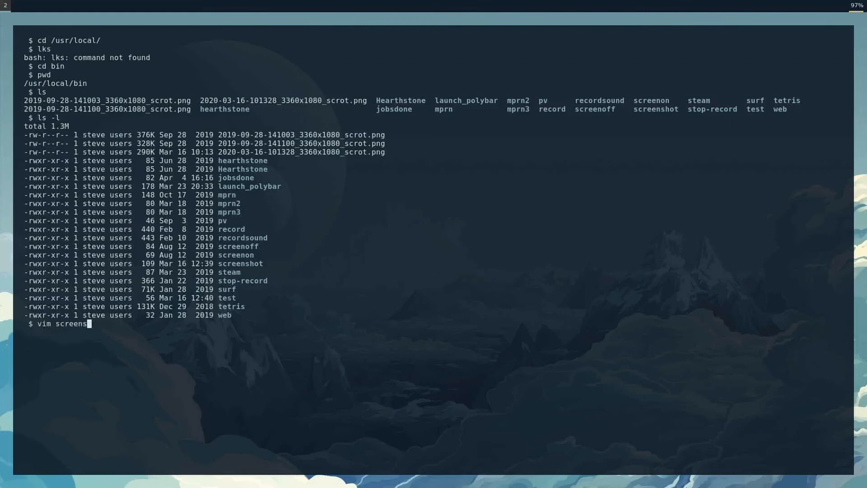
Load the screenshot script in vim and edit the ampersand on the mpv sound line.
key(Return)
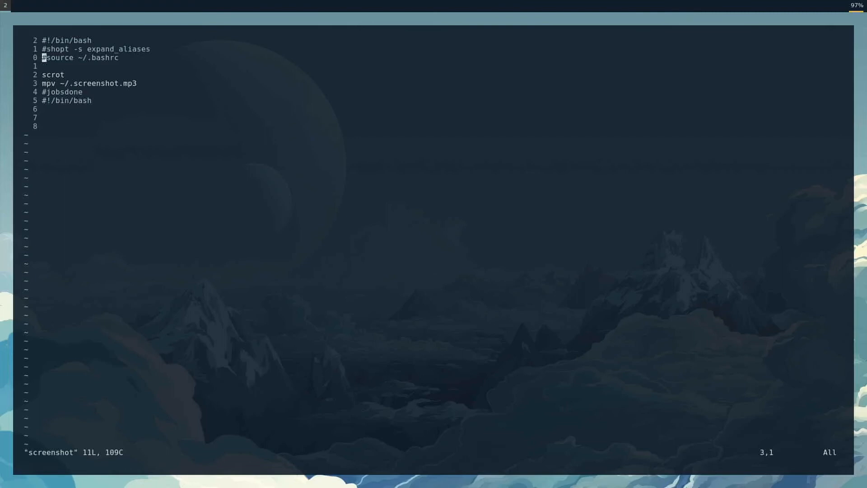
key(j)
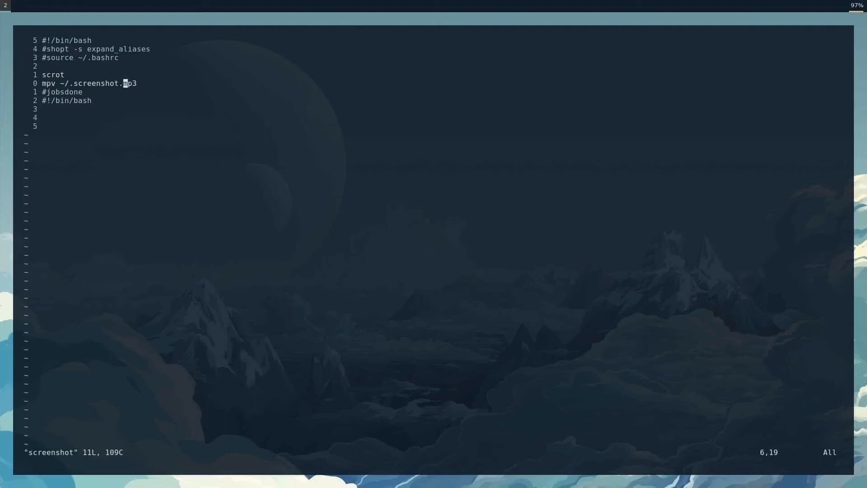
key(l)
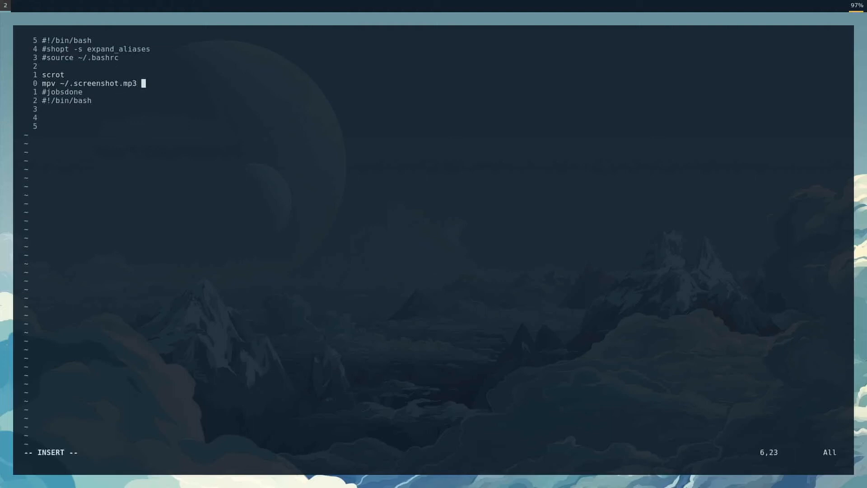
text(&)
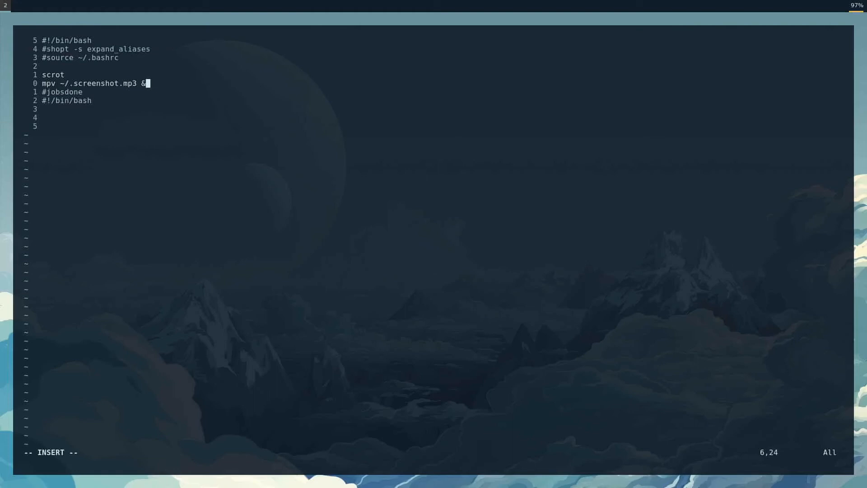
key(Escape)
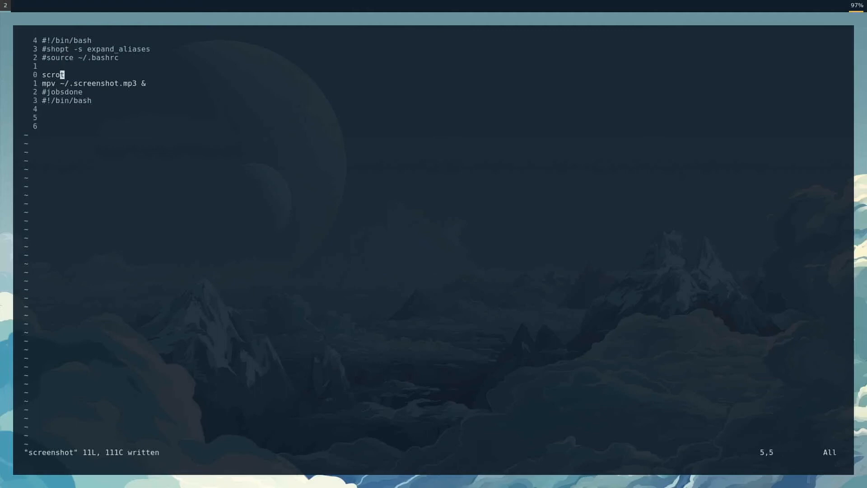
Trim the mpv line so only scrot and the sound remain, then begin :wq.
key(j)
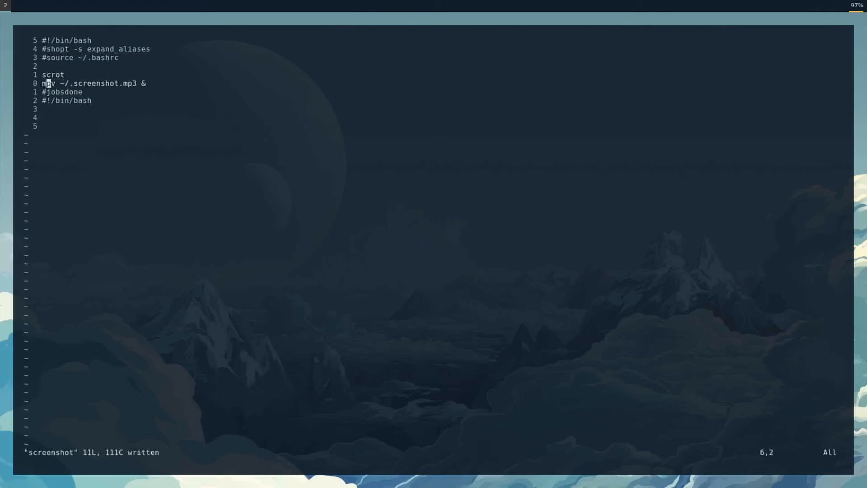
key(l)
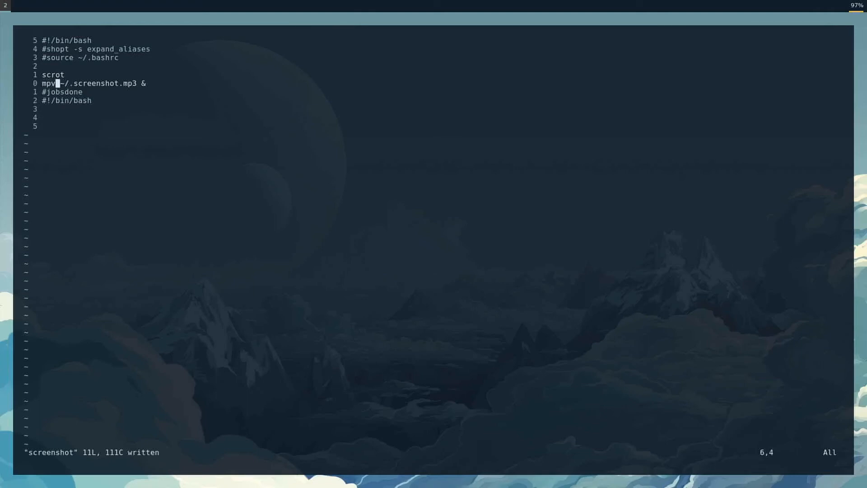
key(0)
text(:w)
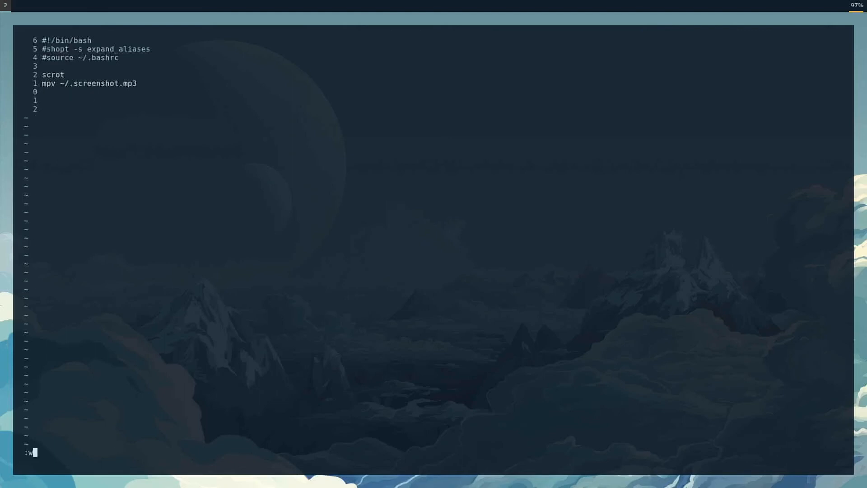
text(q)
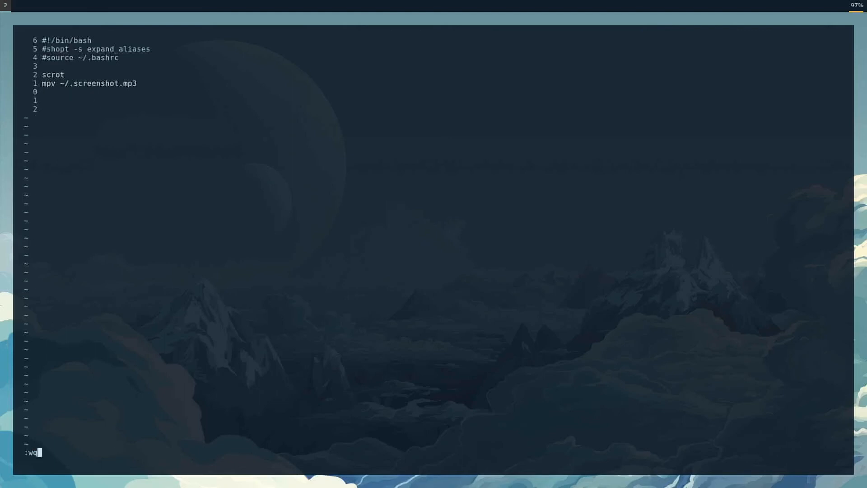
Write and quit the script, discard a mistyped 'pi' line, and confirm pwd is /usr/local/bin.
key(Return)
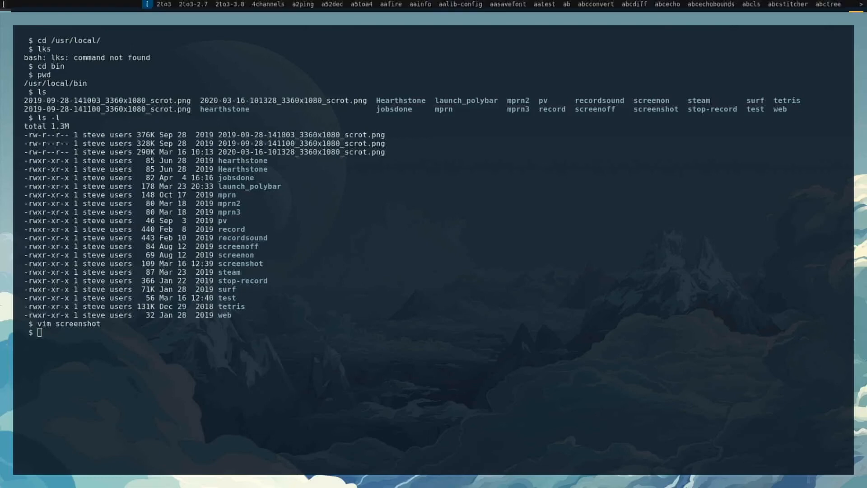
text(screens)
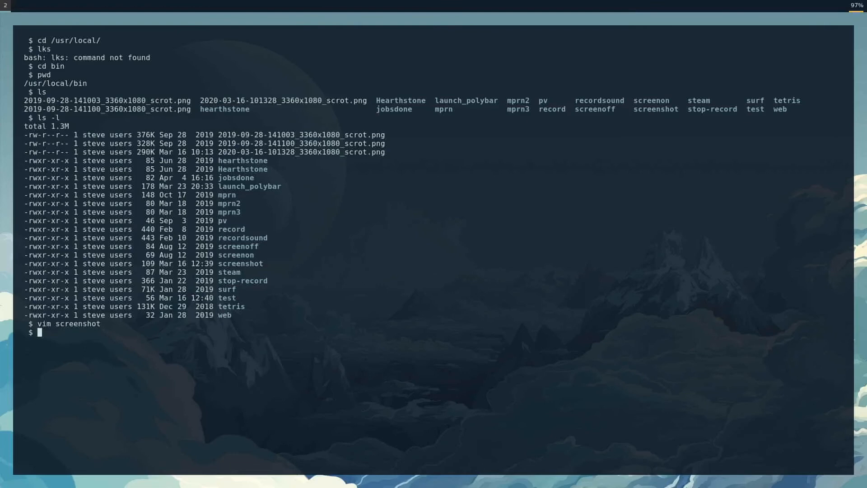
text(pi)
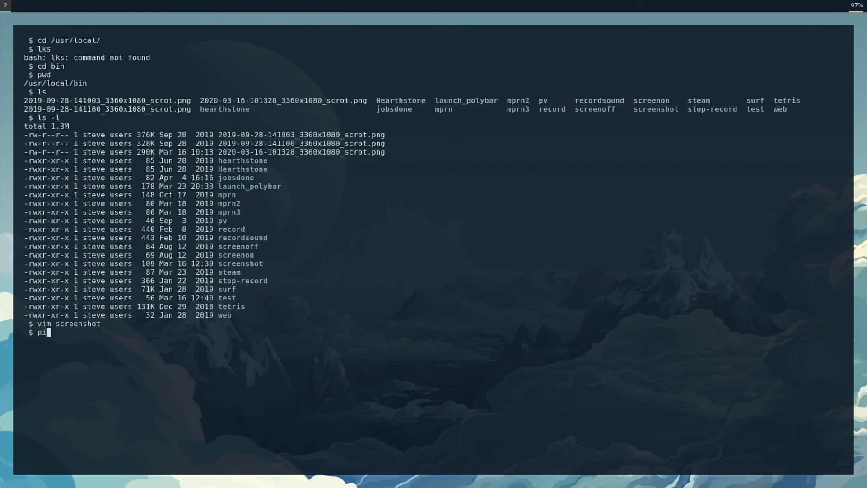
key(Return)
text(pw)
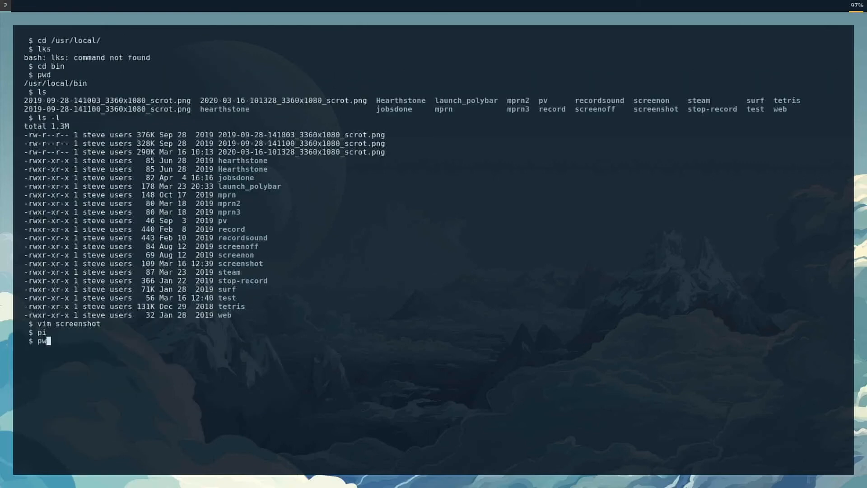
key(Return)
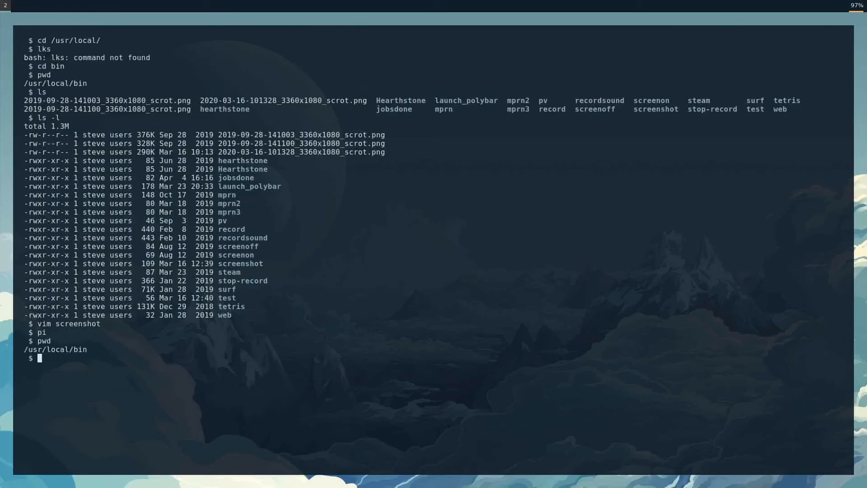
Echo $PATH to show /usr/local/bin alongside /usr/bin and ~/.local/bin.
text(ec)
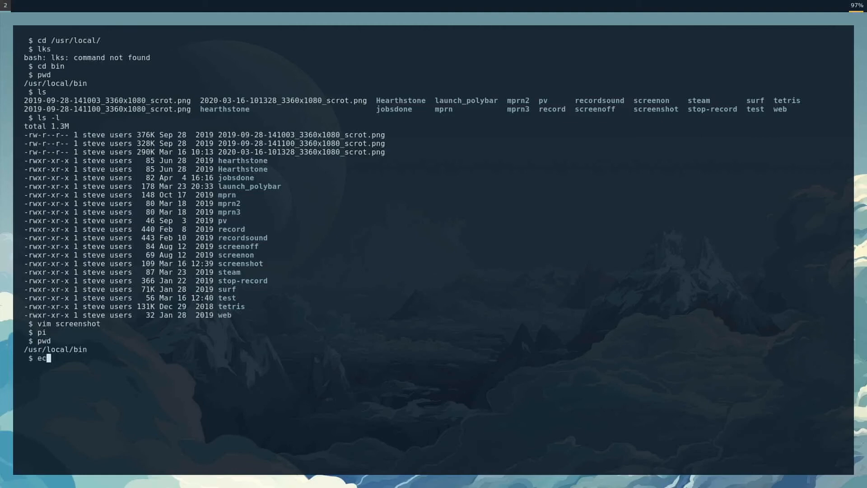
text(ho)
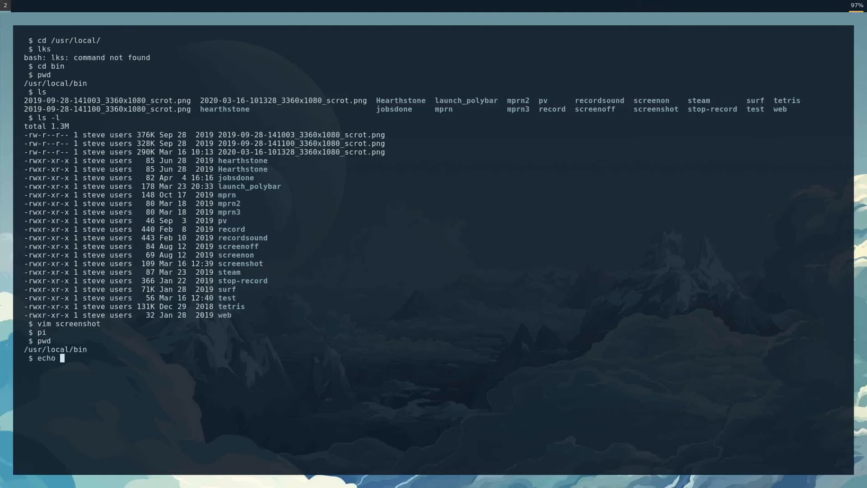
text($PATH)
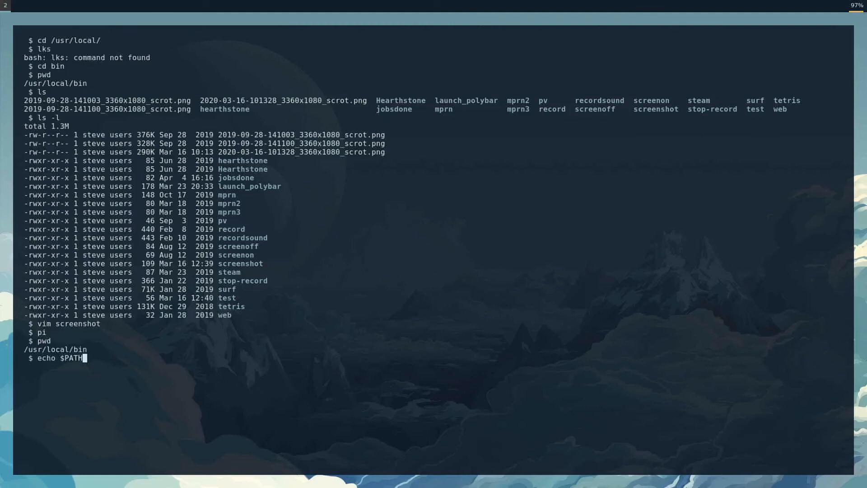
key(Return)
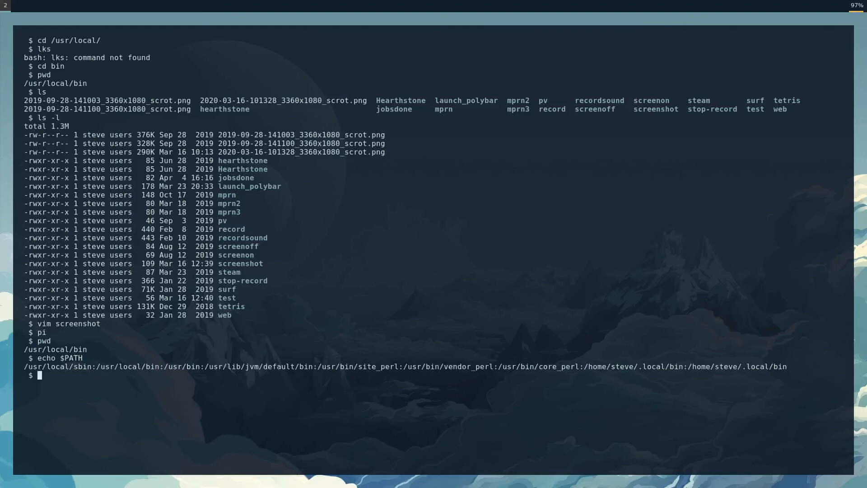
mouse_move(632, 352)
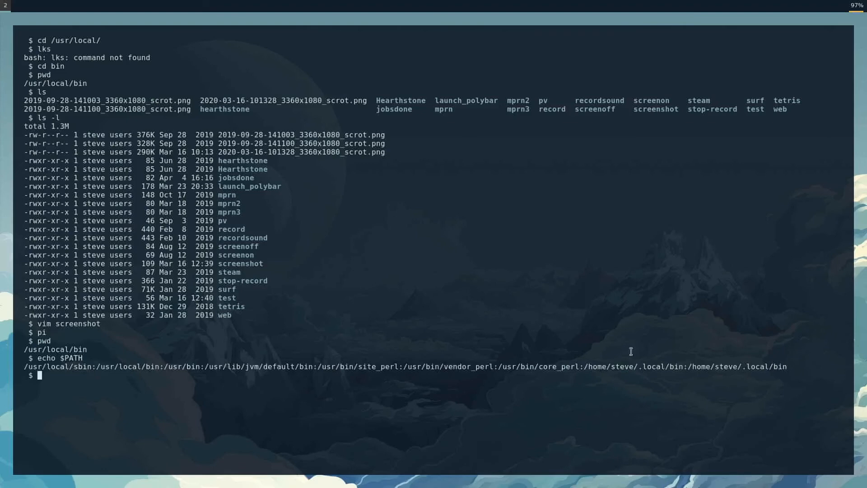
mouse_move(642, 352)
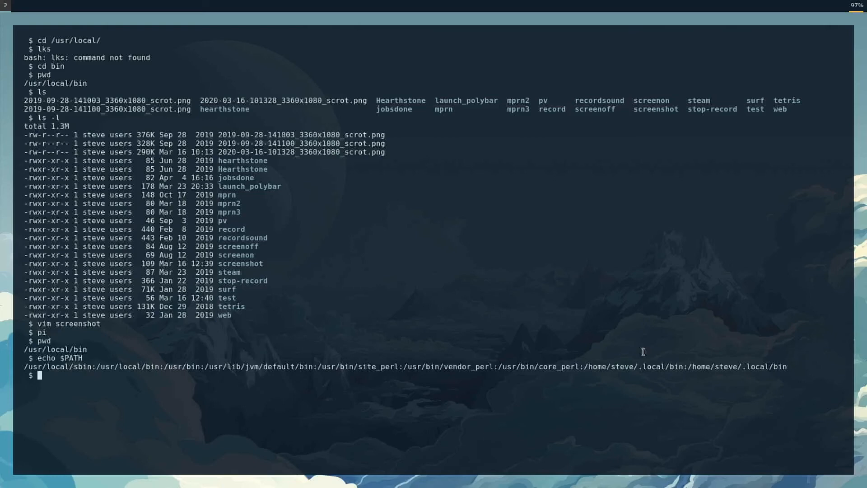
mouse_move(198, 368)
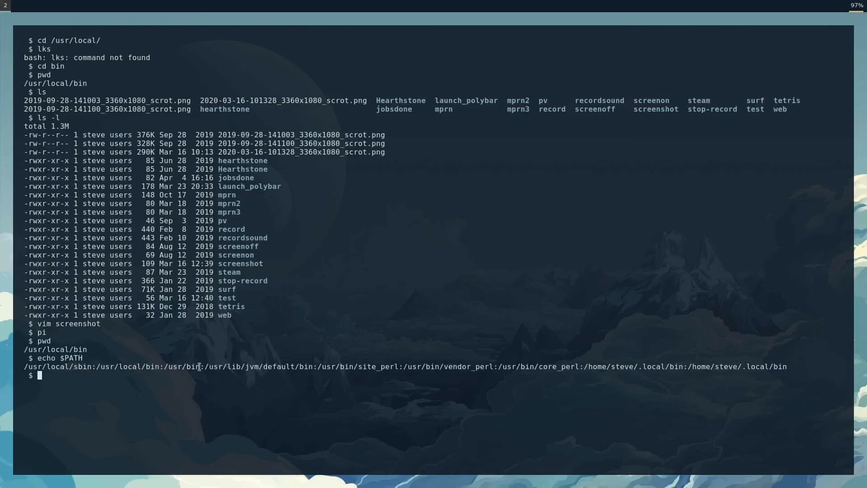
double_click(182, 367)
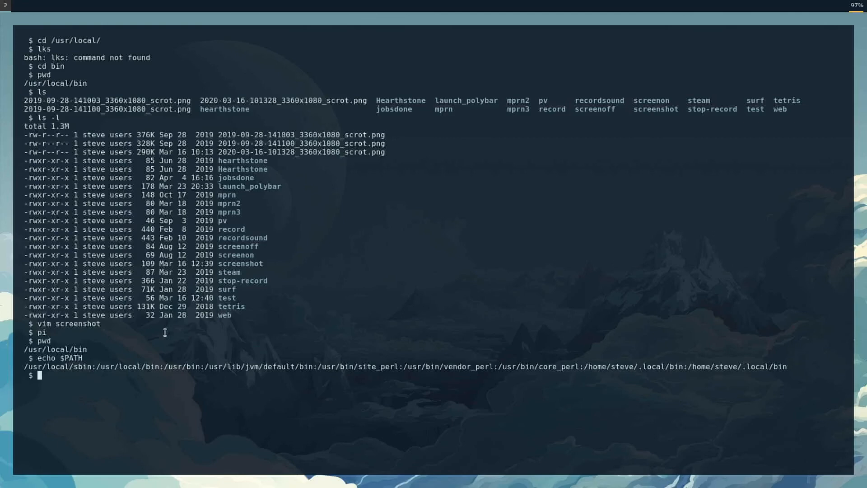
mouse_move(118, 83)
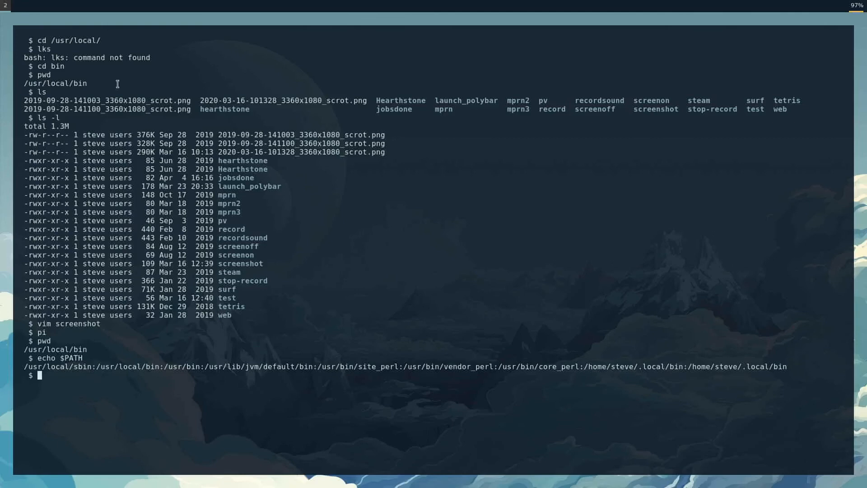
mouse_move(252, 270)
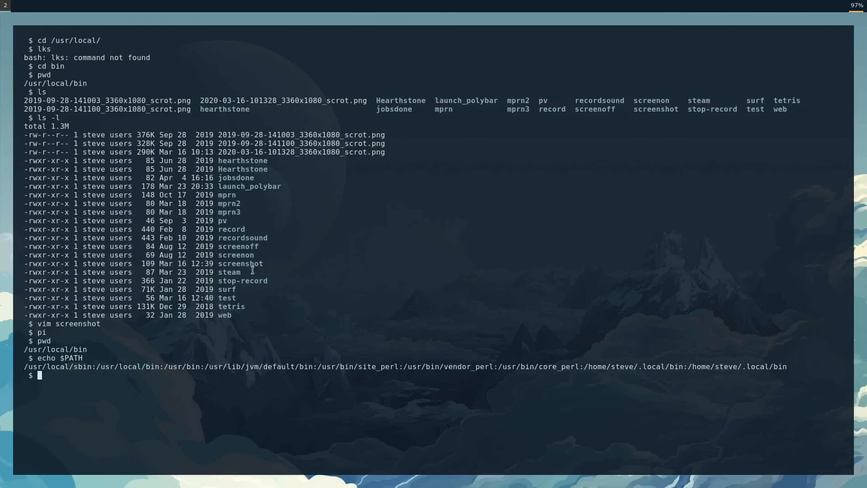
mouse_move(176, 4)
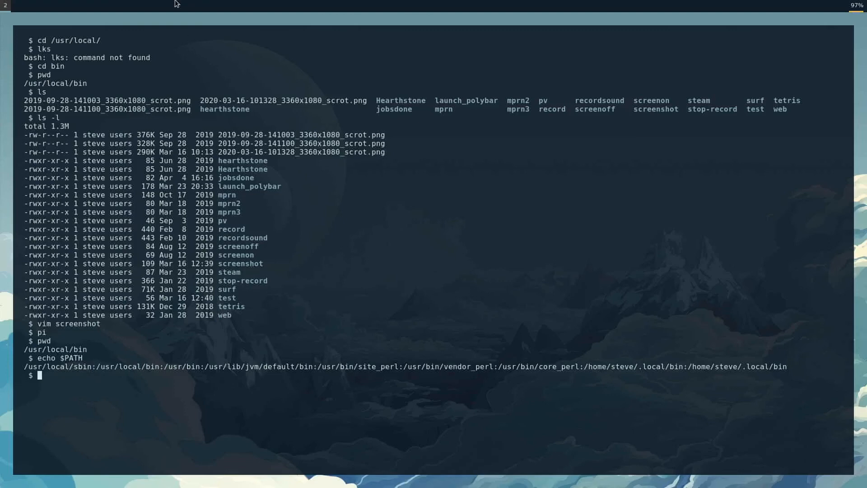
mouse_move(242, 215)
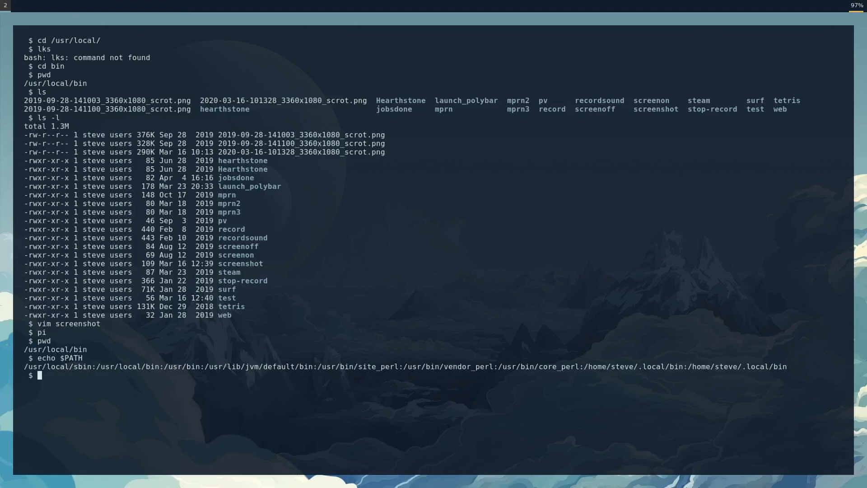
mouse_move(245, 213)
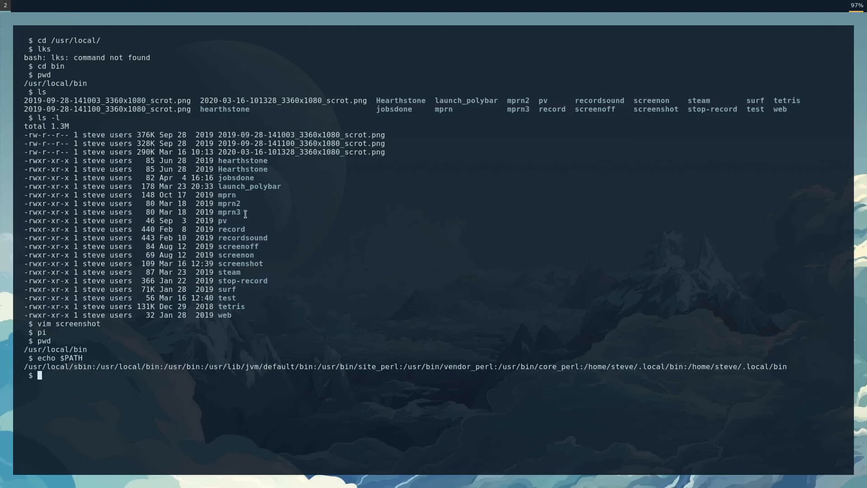
mouse_move(250, 133)
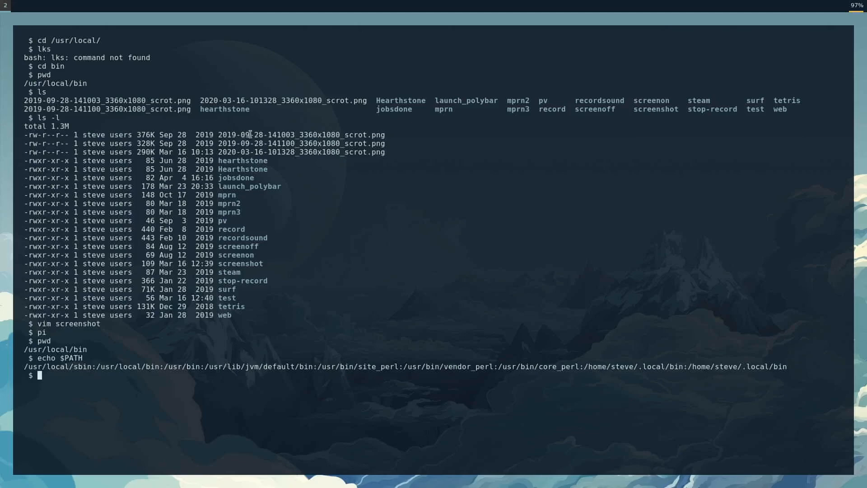